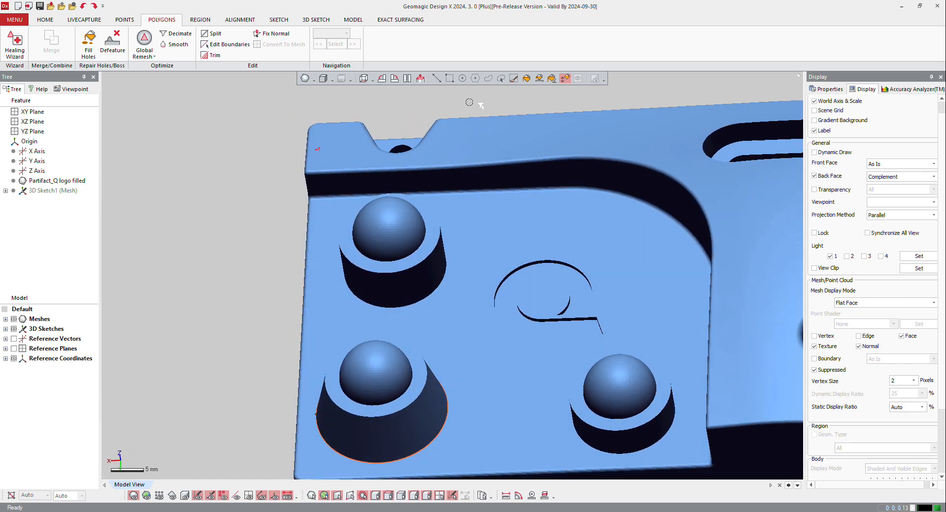
Step: Freehand-select the mesh region around the upper dome-topped boss
click(500, 79)
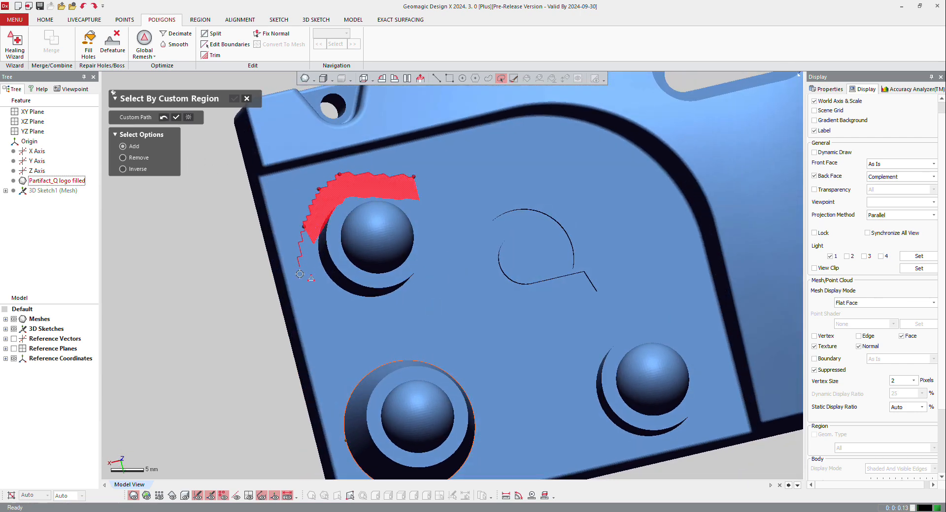
drag(300, 275, 441, 218)
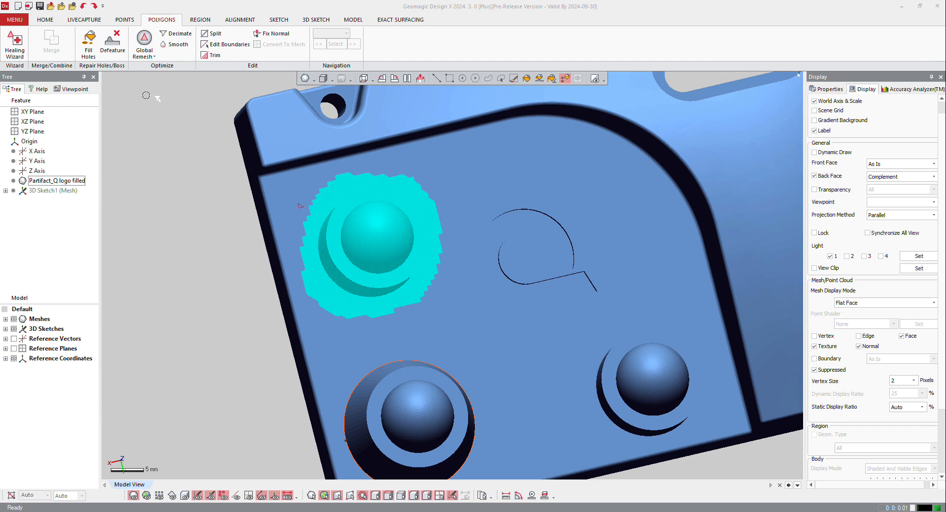
Step: Delete the selected upper dome boss region from the mesh
click(113, 42)
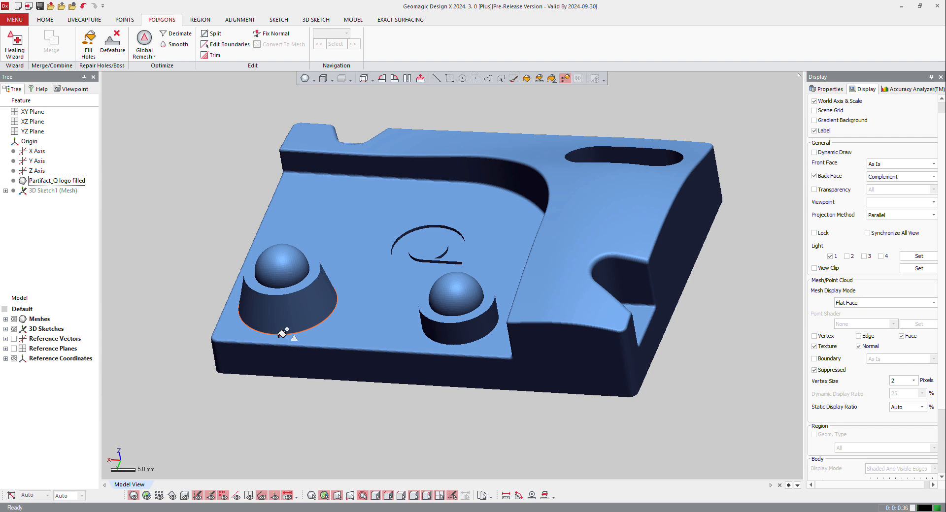
mouse_move(640, 170)
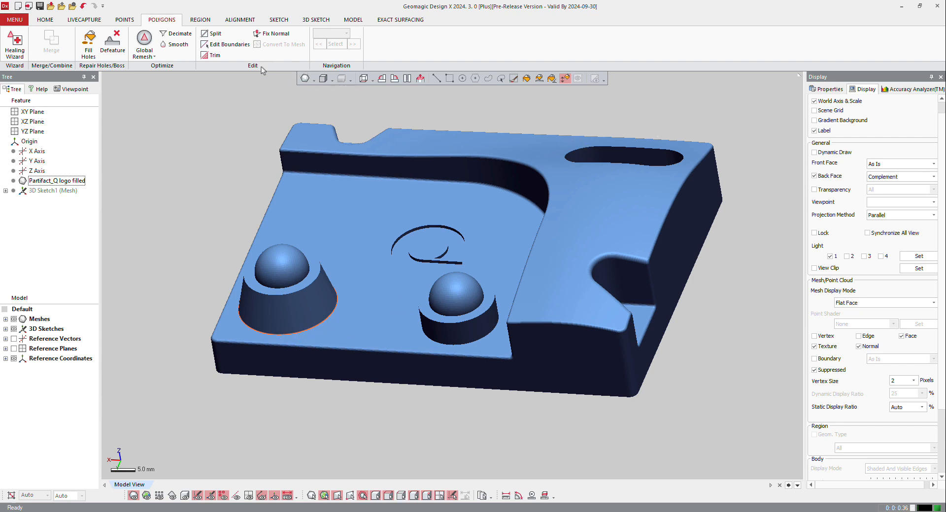
Step: Trim the mesh down to the isolated open-ended cylindrical section
click(210, 55)
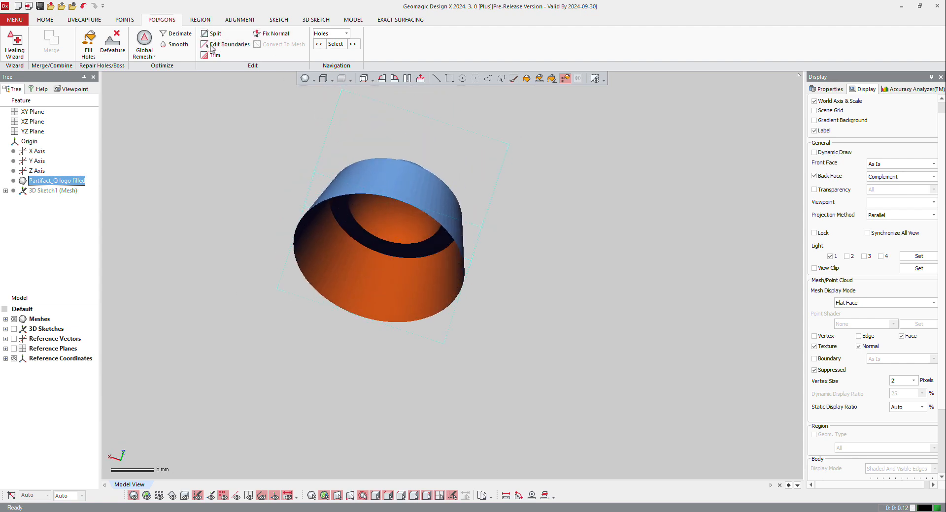
Step: Fit the cylinder's open boundary to a circle with Edit Boundaries' Fit method
click(229, 43)
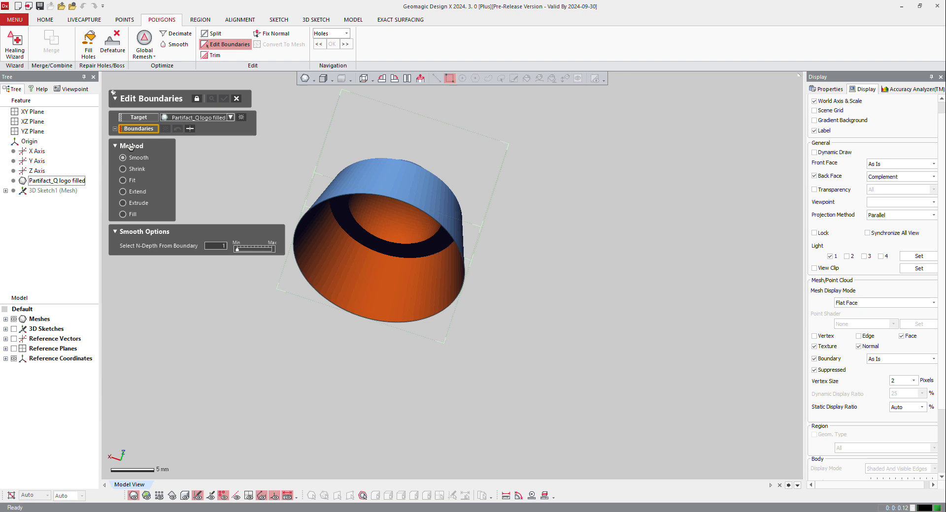
click(124, 180)
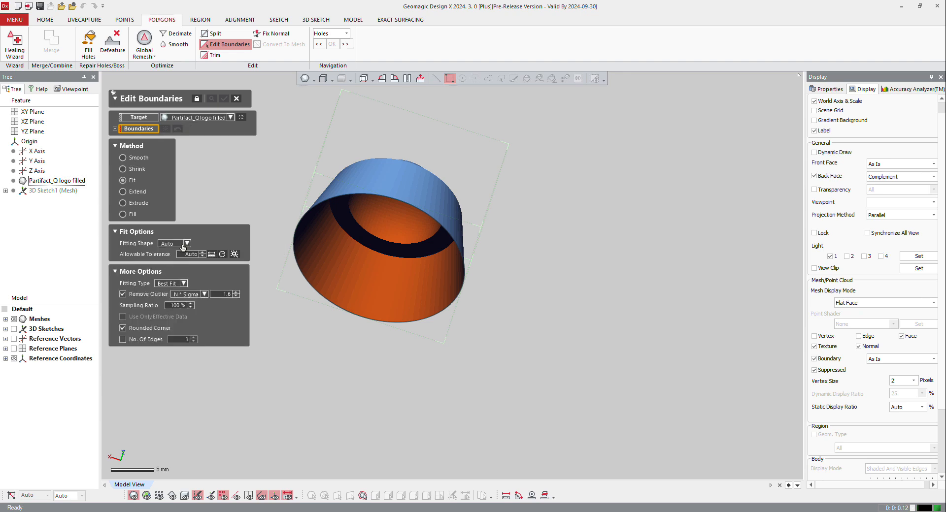
click(187, 243)
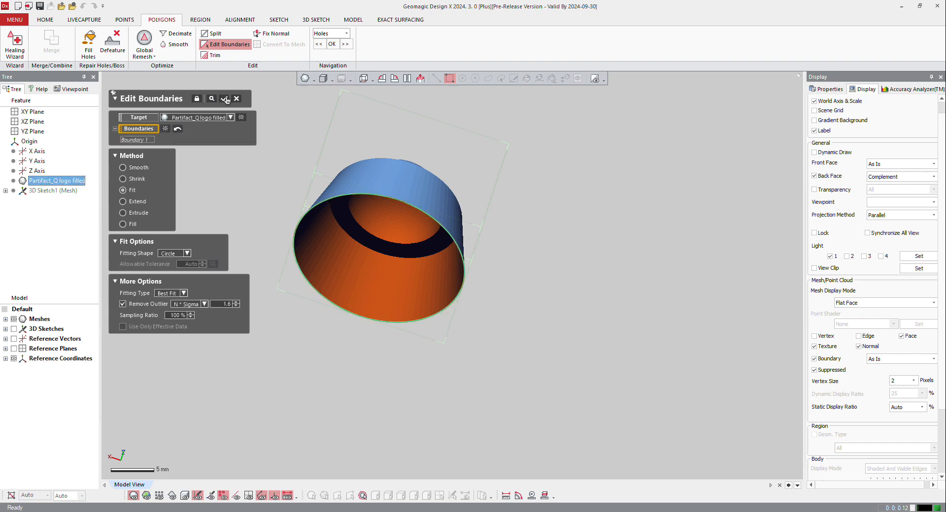
click(225, 99)
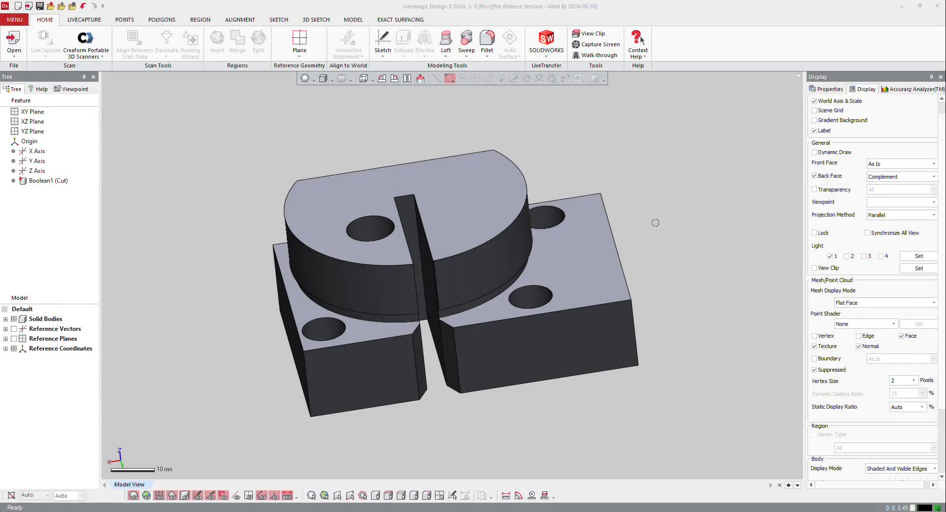
mouse_move(596, 43)
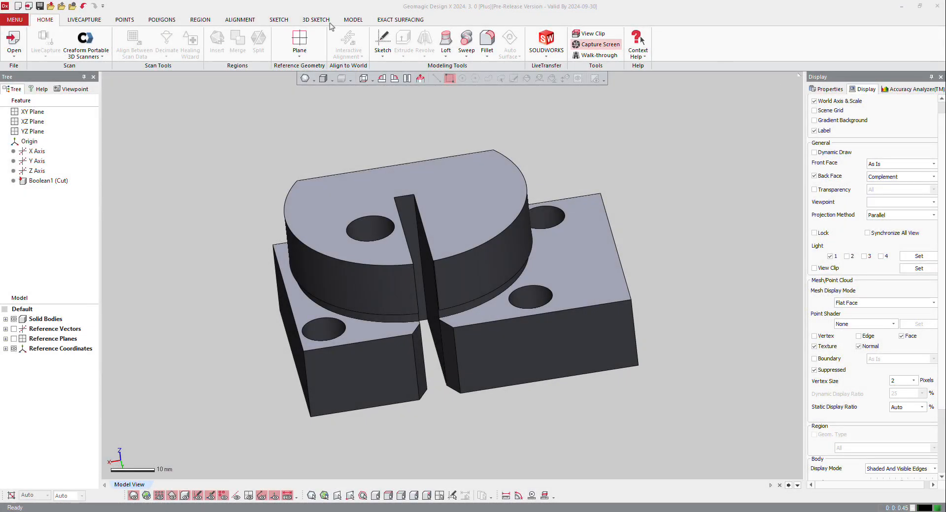
Step: Convert the Boolean1 (Cut) solid body to a mesh using advanced options
click(161, 20)
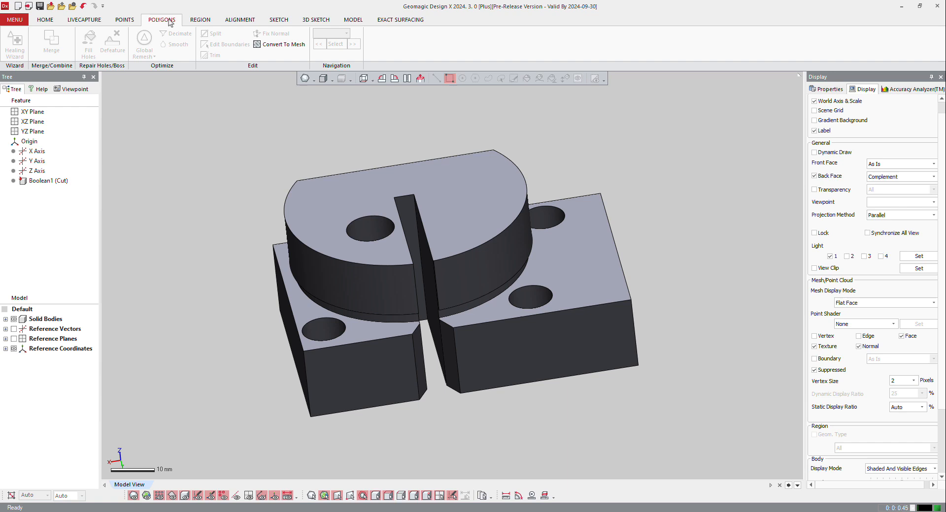
mouse_move(280, 44)
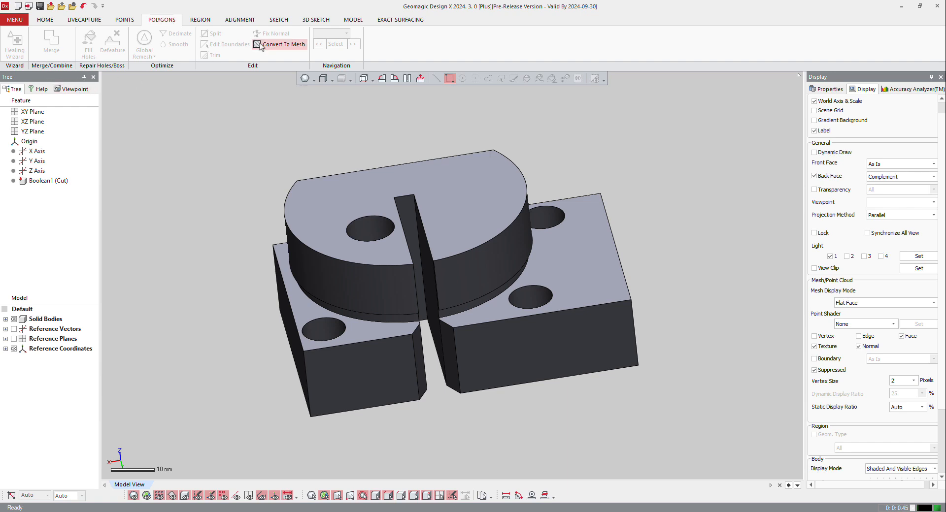
click(279, 44)
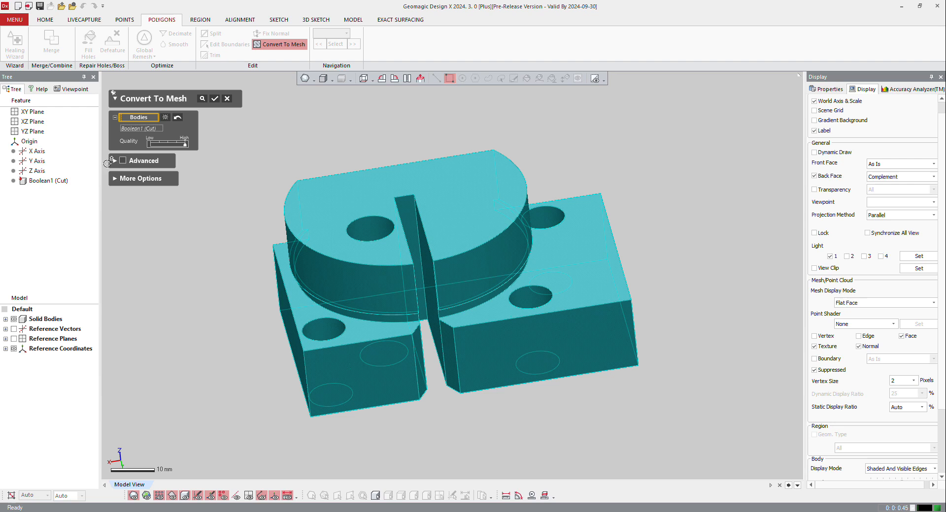
click(143, 160)
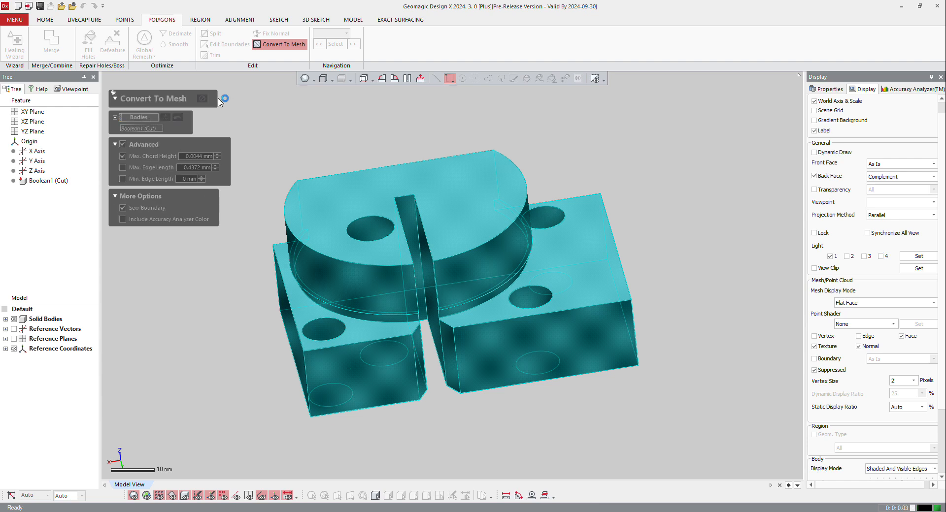
click(224, 98)
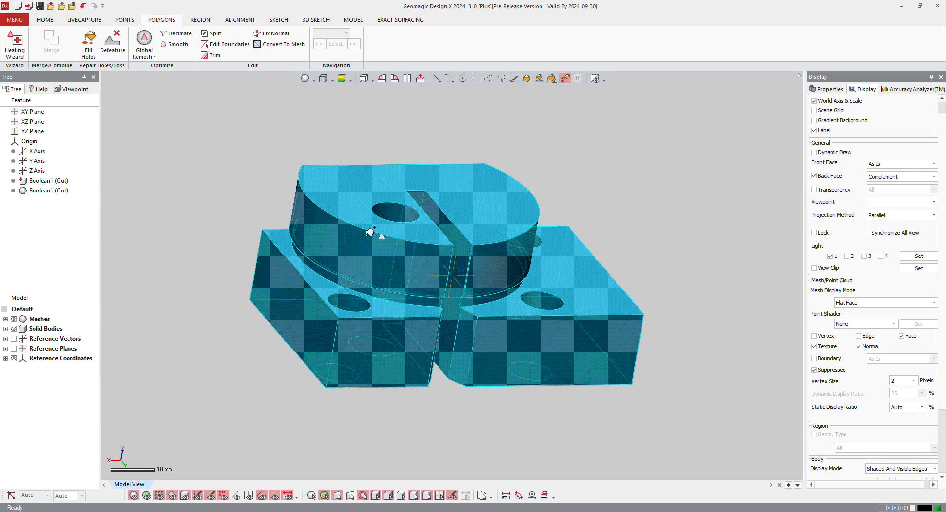